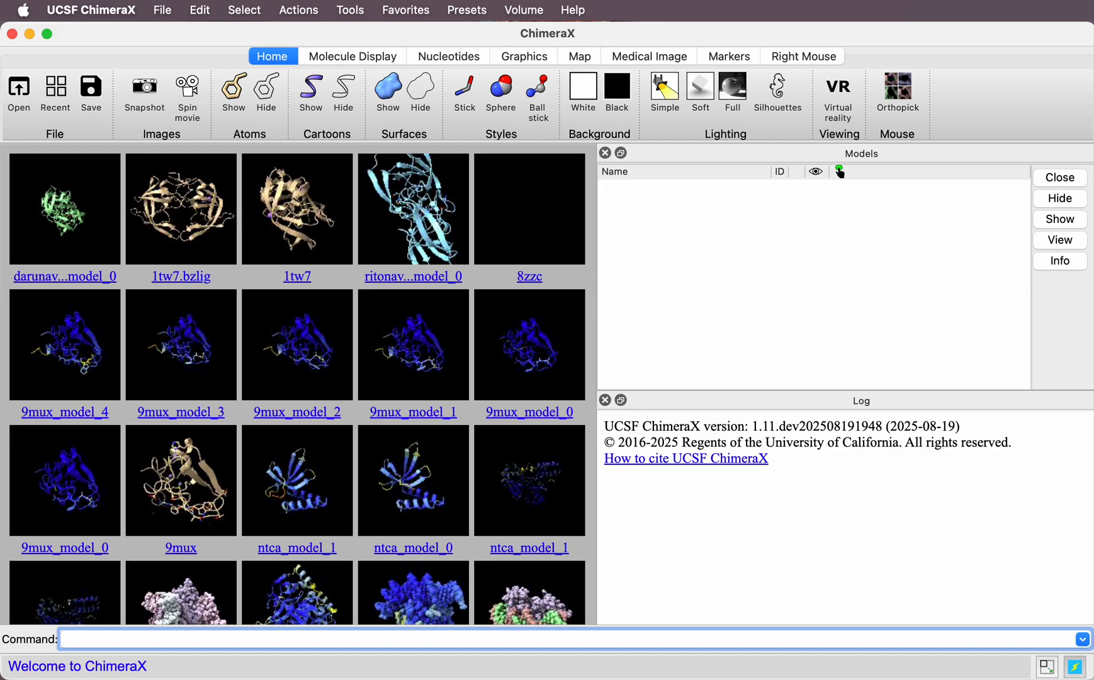
- Launch the Boltz tool from Tools > Structure Prediction
{"action": "left_click", "coordinate": [350, 10]}
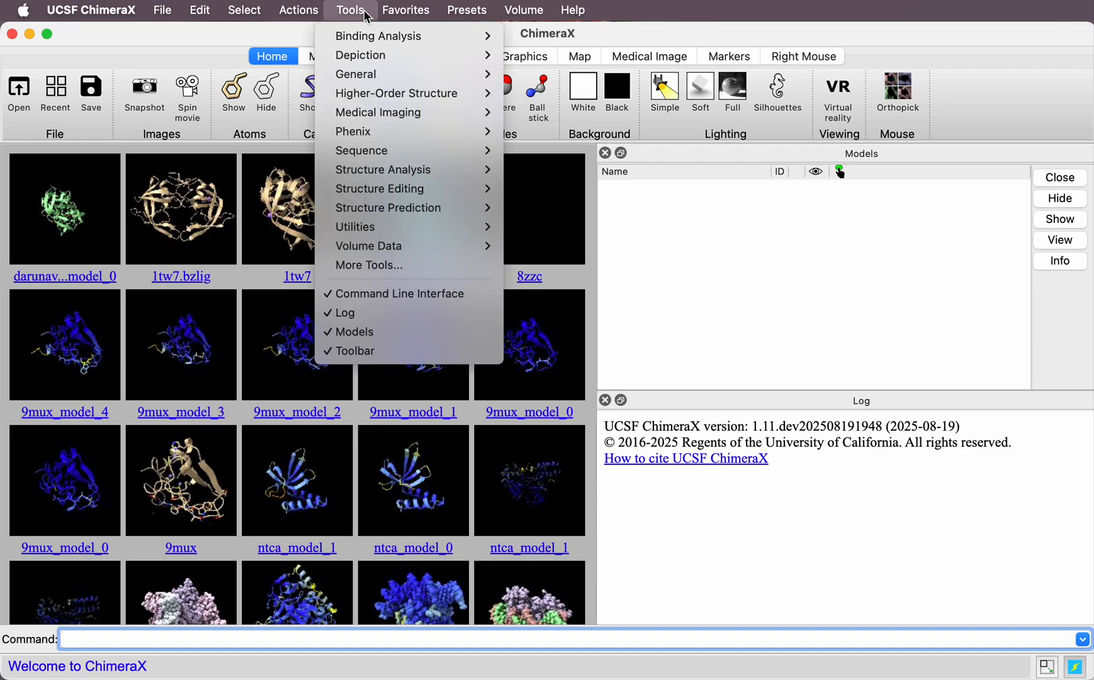
{"action": "mouse_move", "coordinate": [388, 208]}
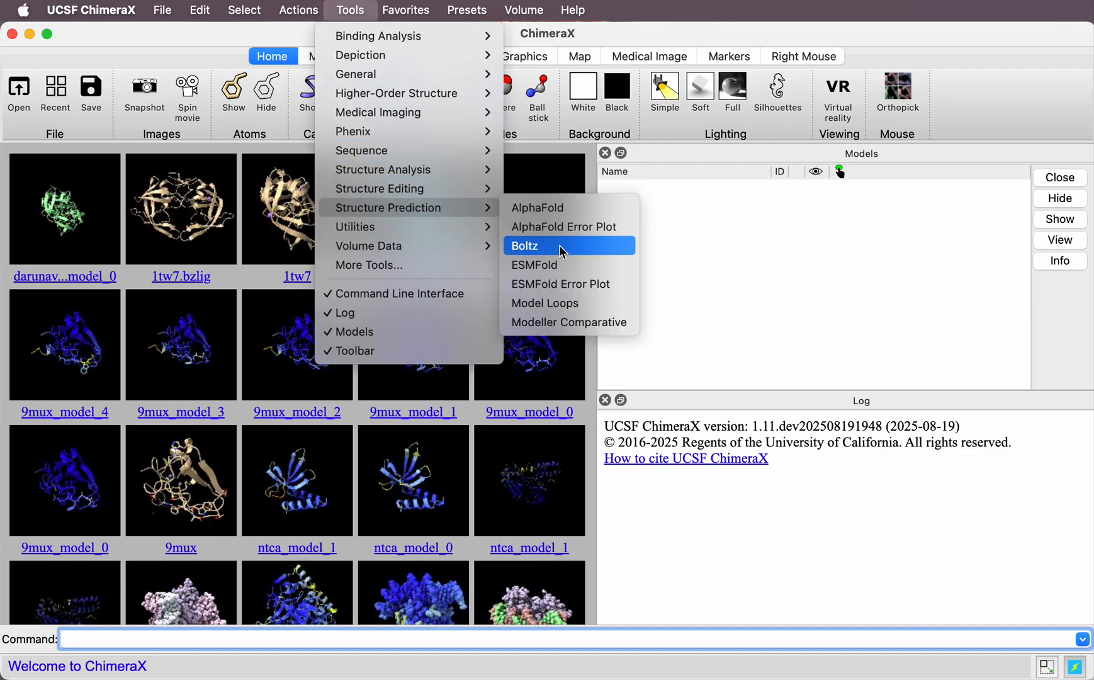
{"action": "left_click", "coordinate": [524, 245]}
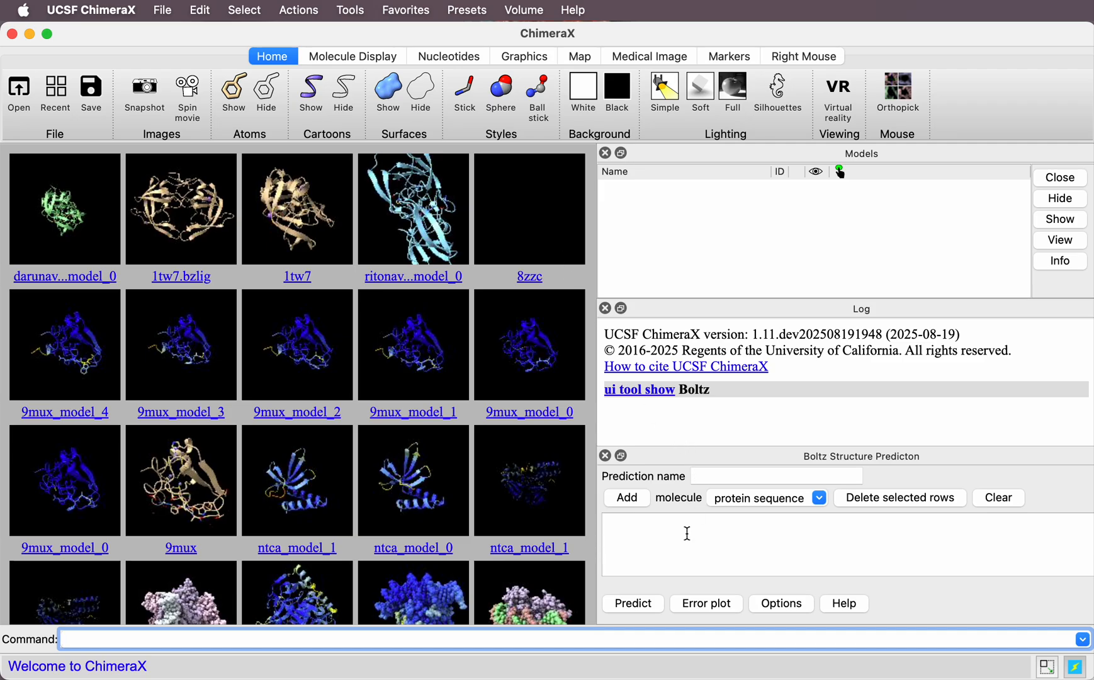
{"action": "mouse_move", "coordinate": [662, 550]}
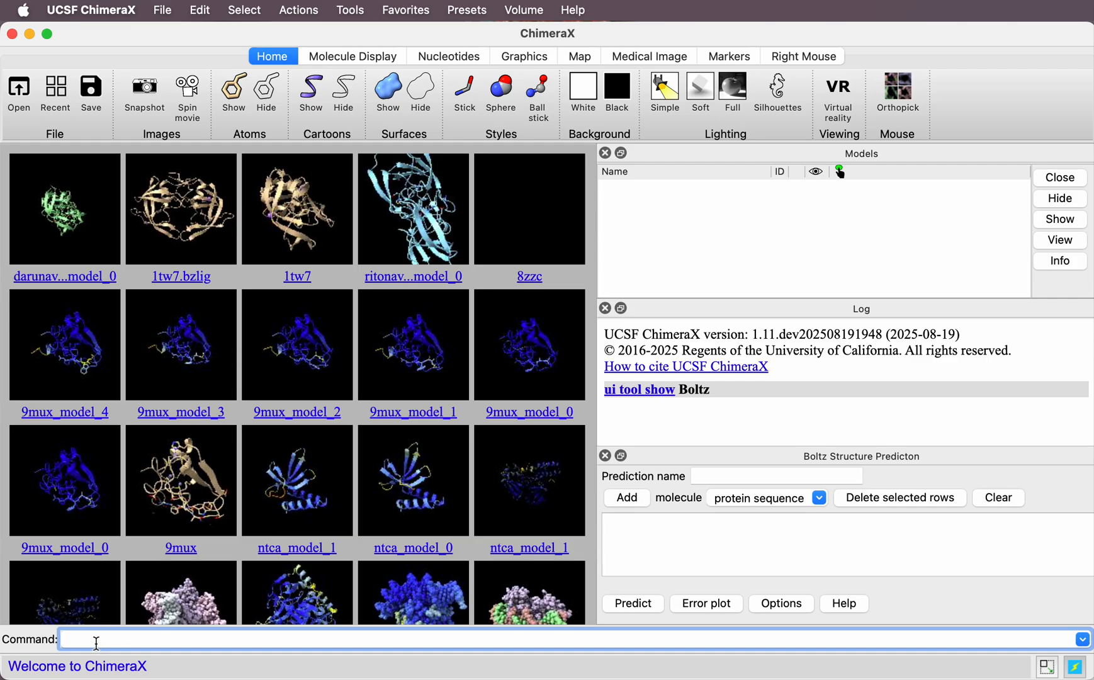
- Open 1tw7 and add model #1's protease chains and sodium ions as components
{"action": "type", "text": "open 1tw7"}
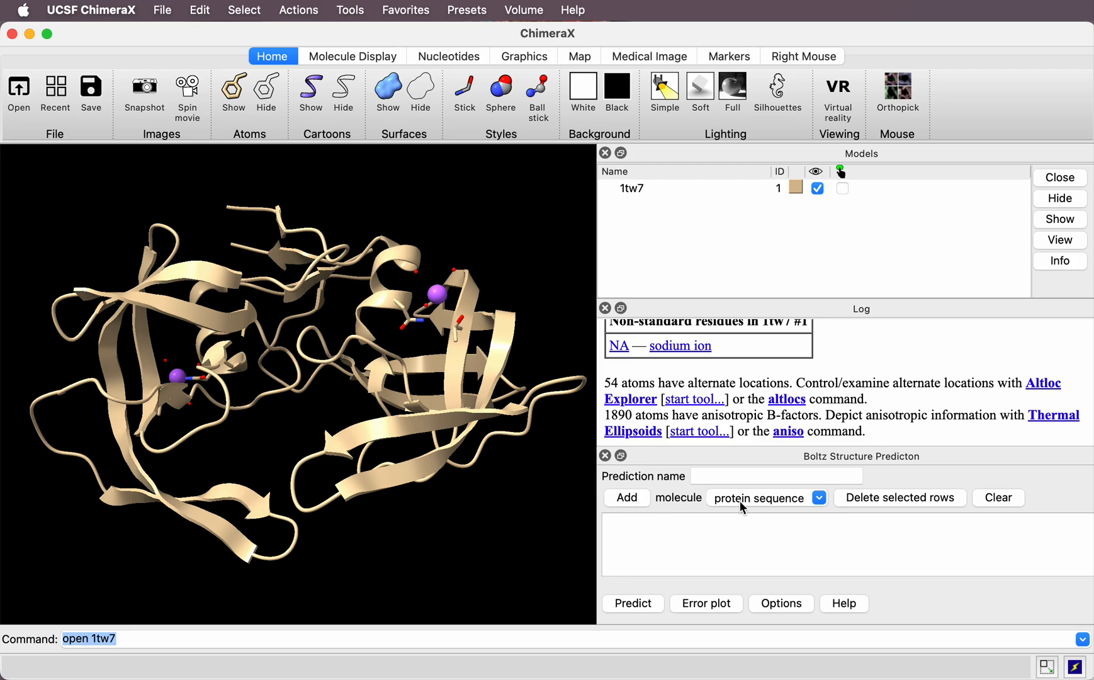
{"action": "left_click", "coordinate": [818, 497]}
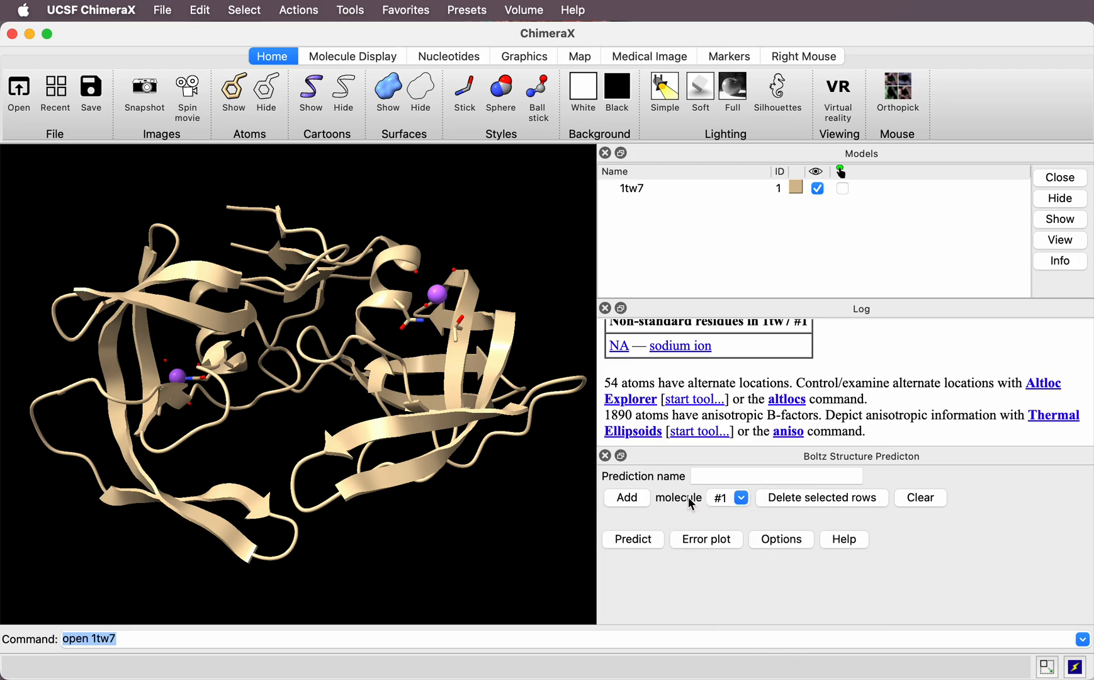
{"action": "left_click", "coordinate": [626, 497]}
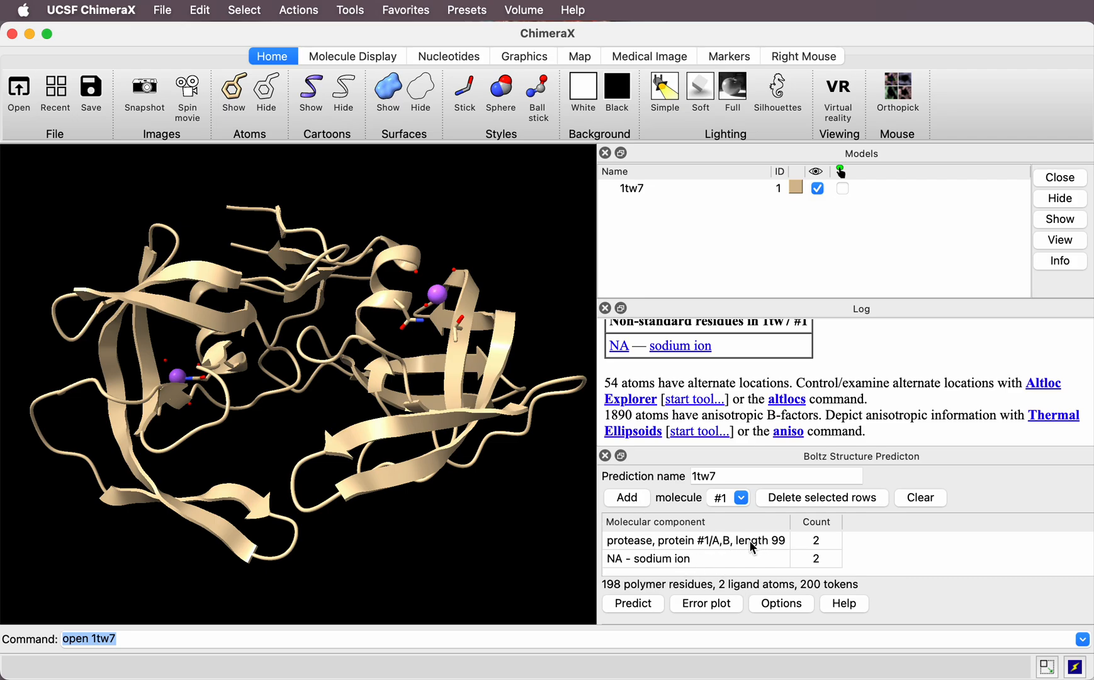
{"action": "mouse_move", "coordinate": [693, 562]}
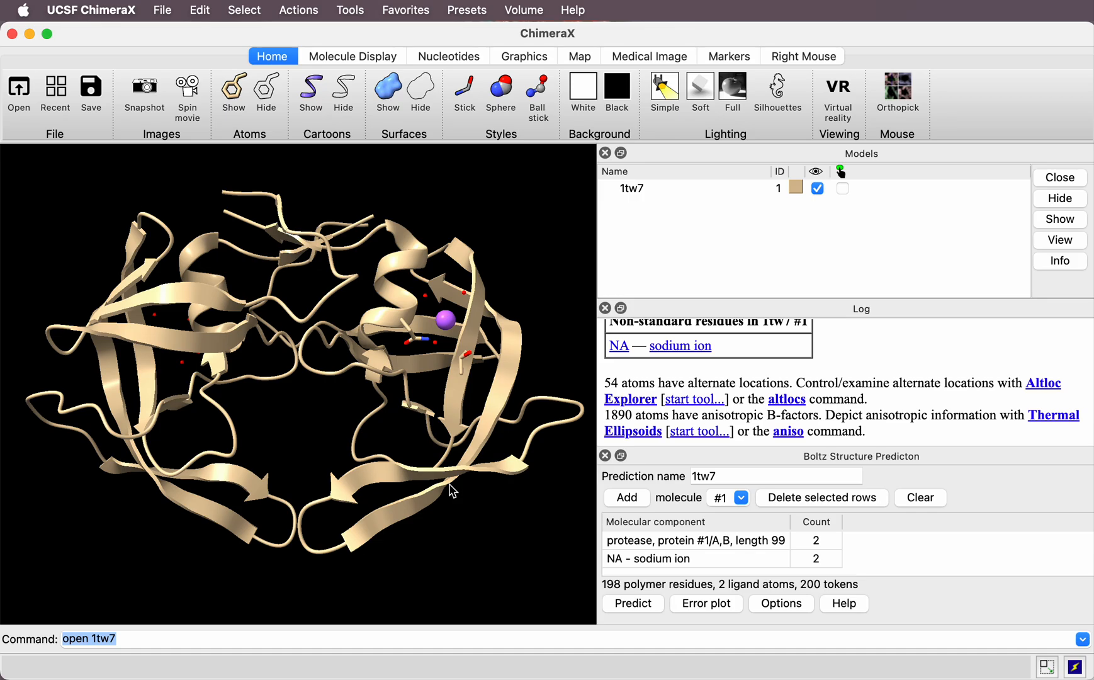
{"action": "mouse_move", "coordinate": [729, 510]}
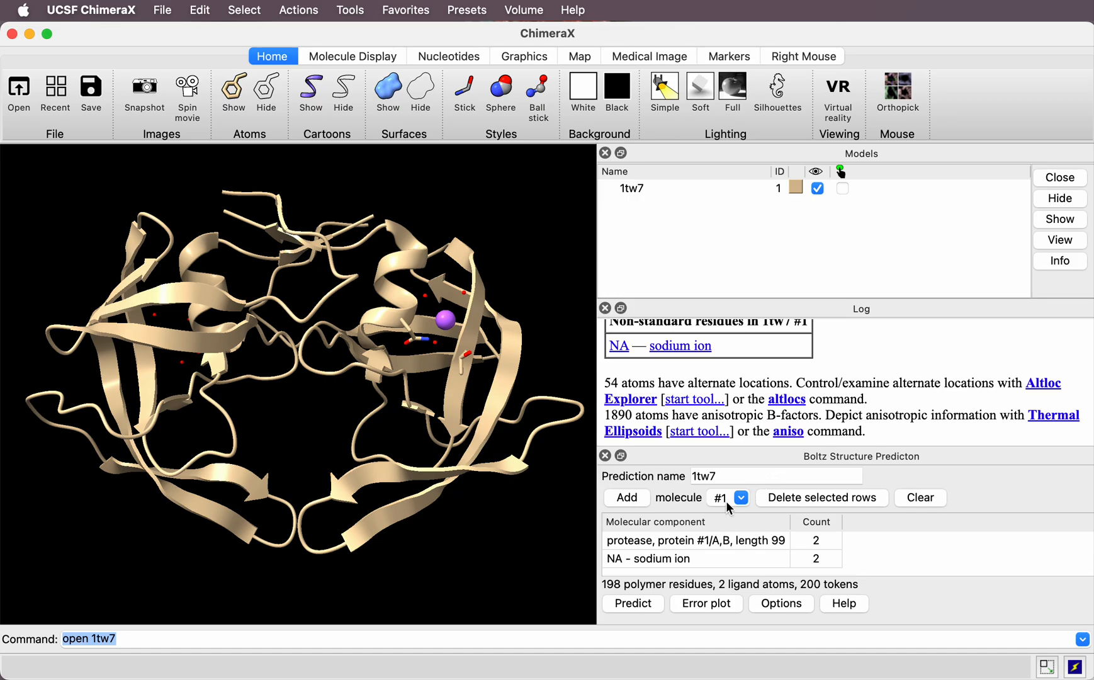
- Switch the molecule input type to 'each ligand SMILES string'
{"action": "left_click", "coordinate": [740, 497]}
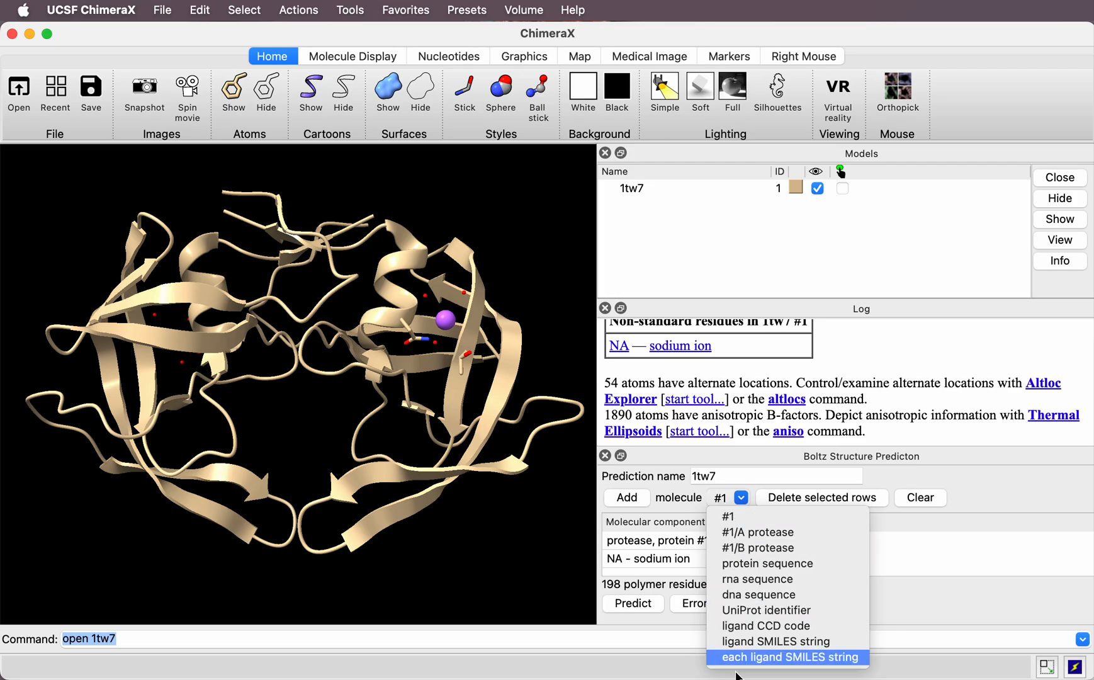
{"action": "mouse_move", "coordinate": [738, 664]}
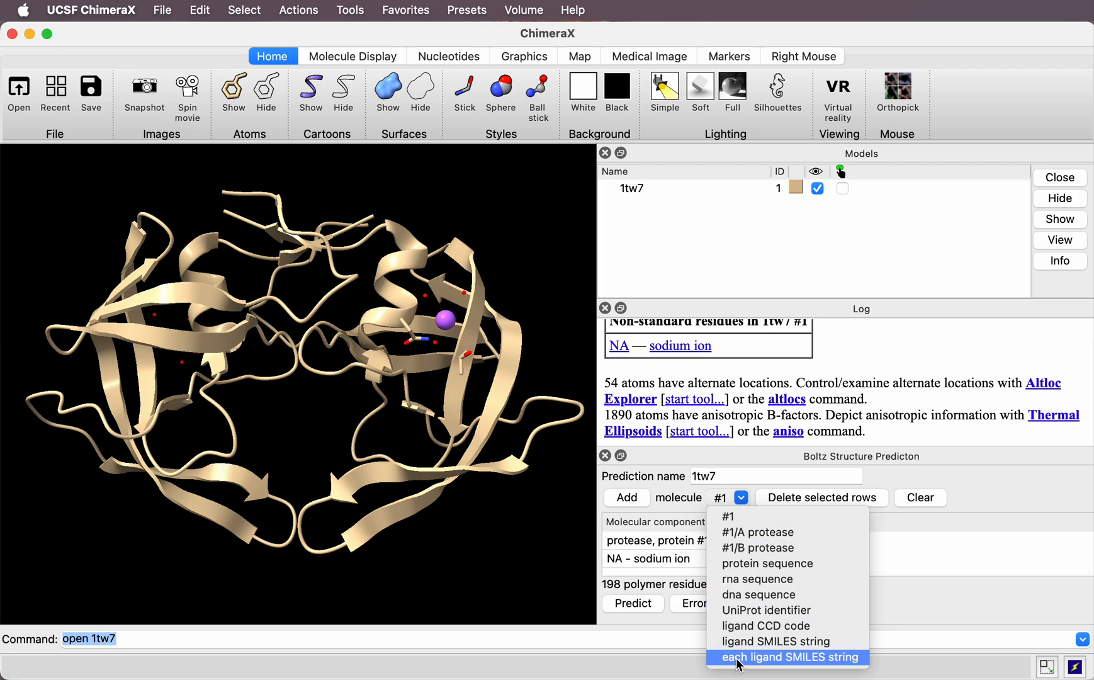
{"action": "left_click", "coordinate": [788, 657]}
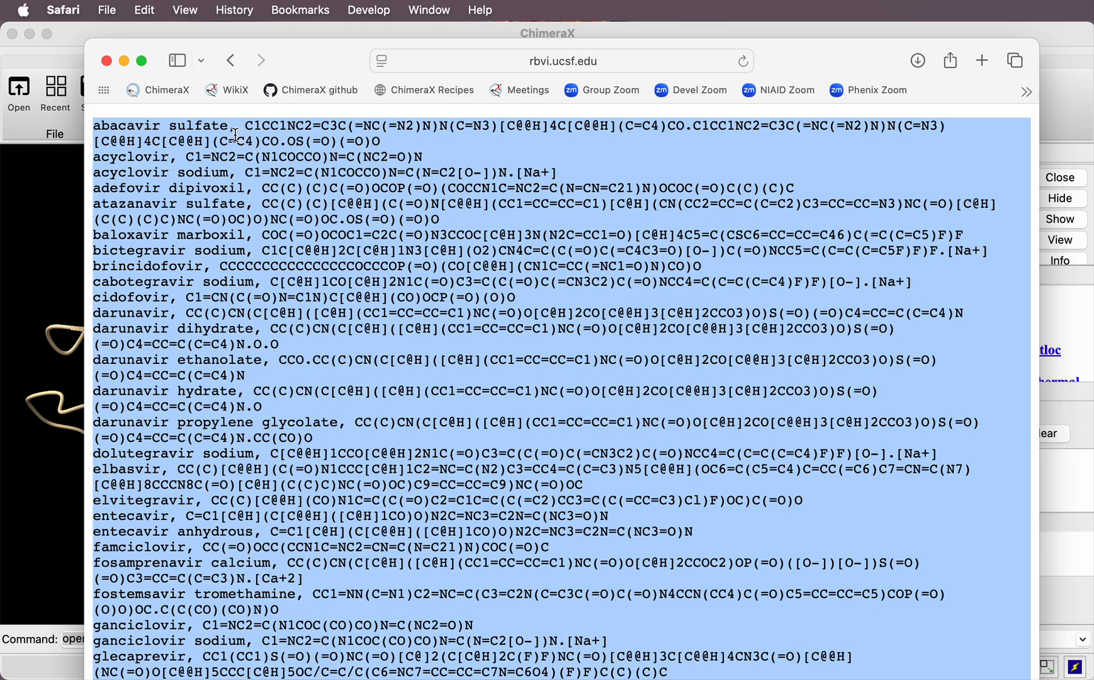
{"action": "mouse_move", "coordinate": [387, 145]}
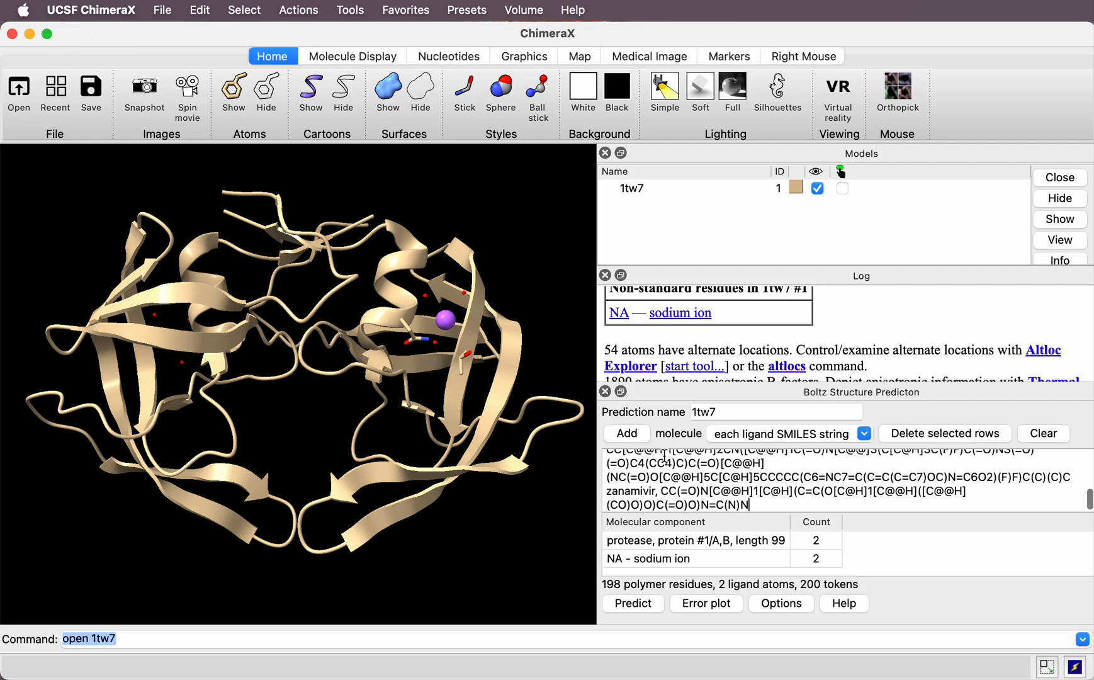
- Add the 52 pasted ligands, name the run hiv_protease and launch the prediction
{"action": "left_click", "coordinate": [627, 434]}
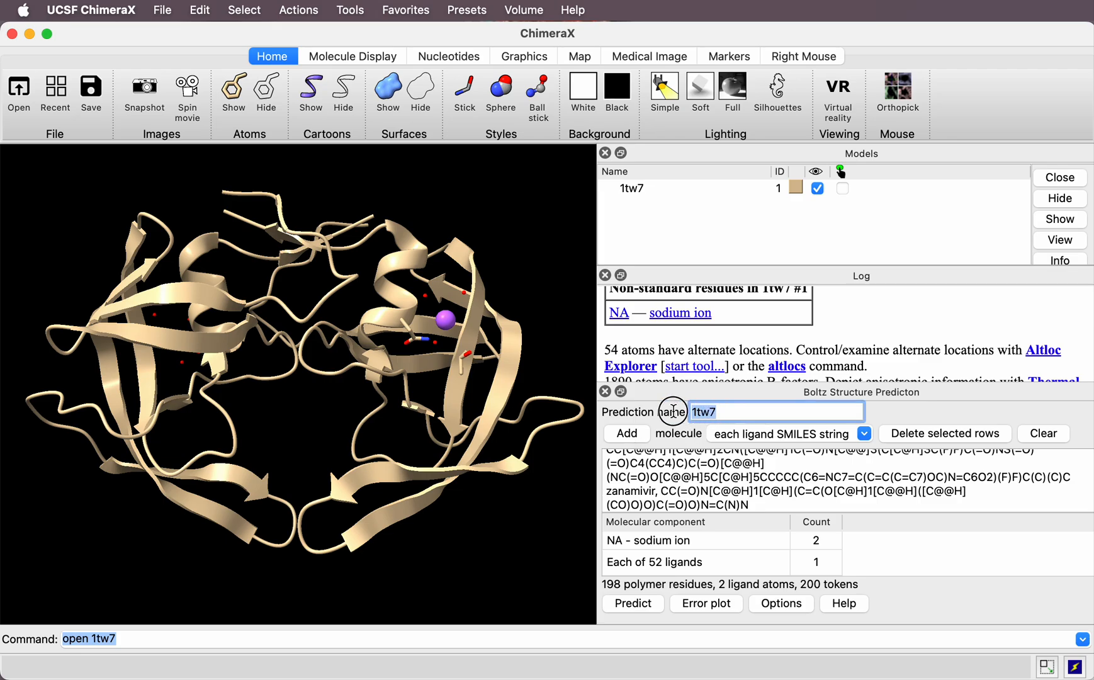
{"action": "type", "text": "hiv"}
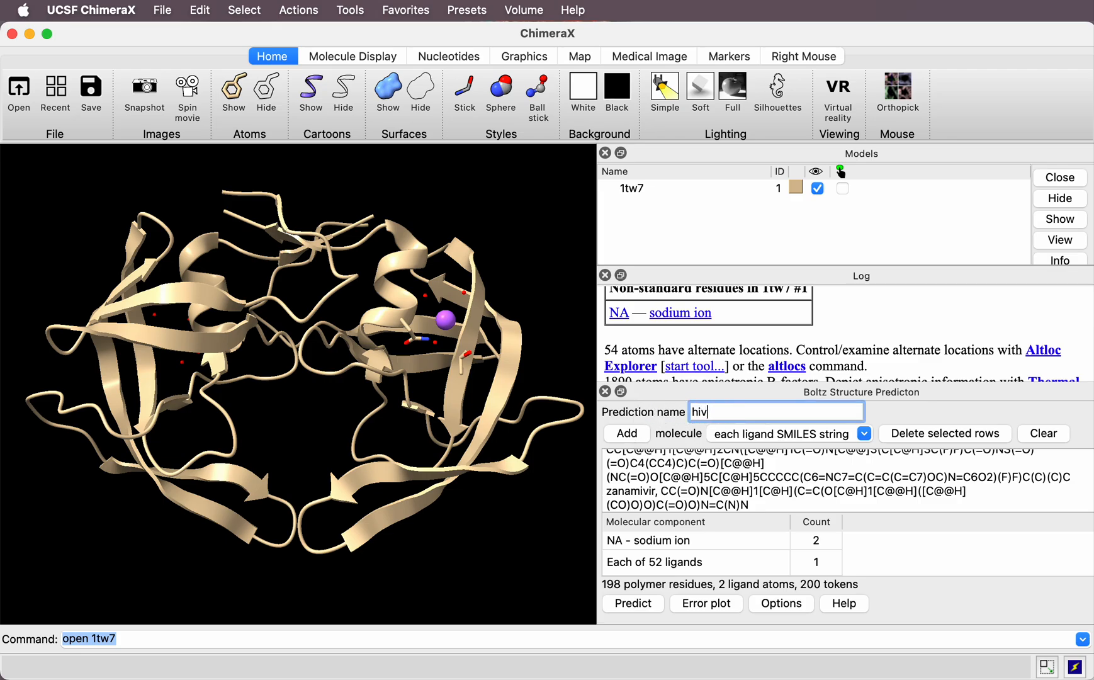
{"action": "type", "text": "_pr"}
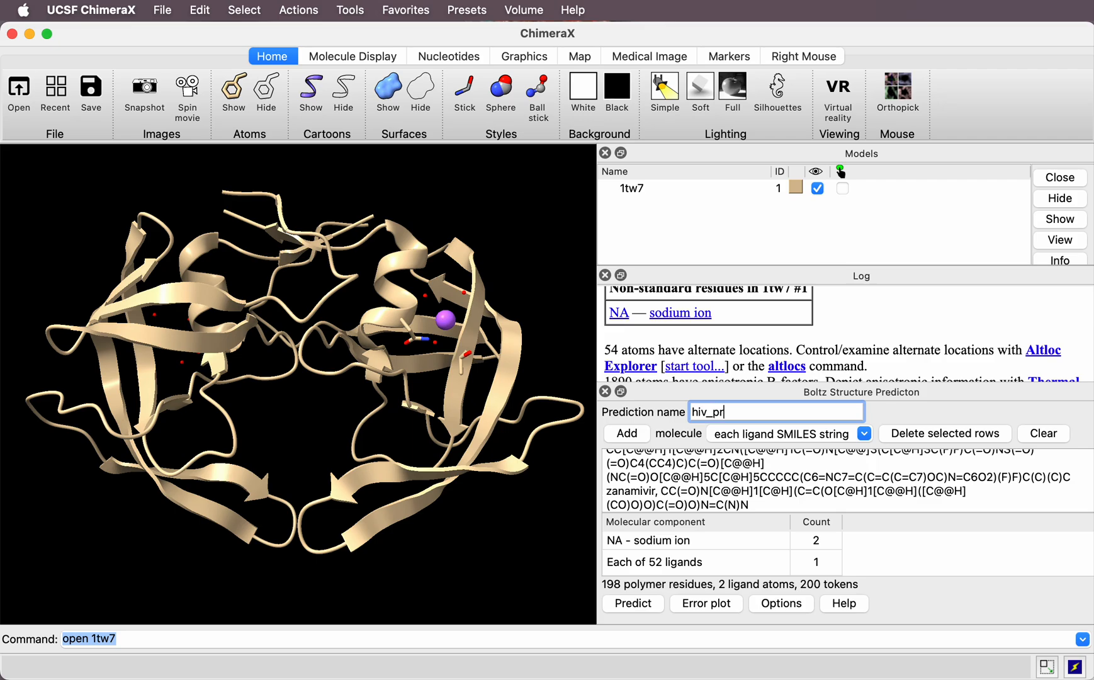
{"action": "type", "text": "otease"}
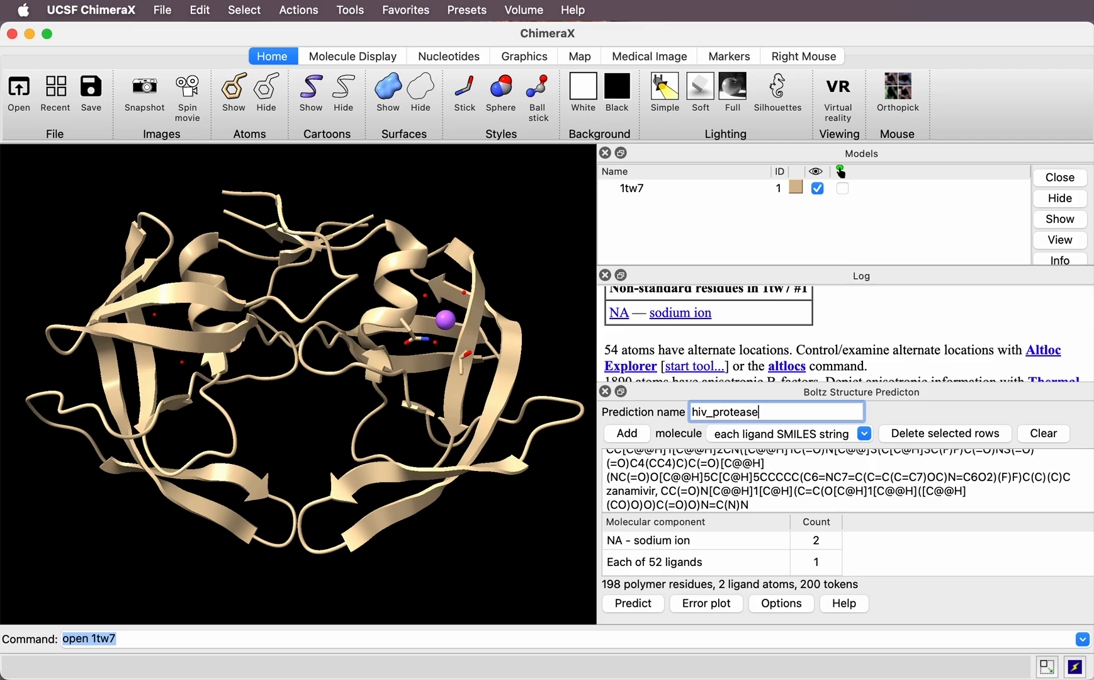
{"action": "left_click", "coordinate": [631, 603]}
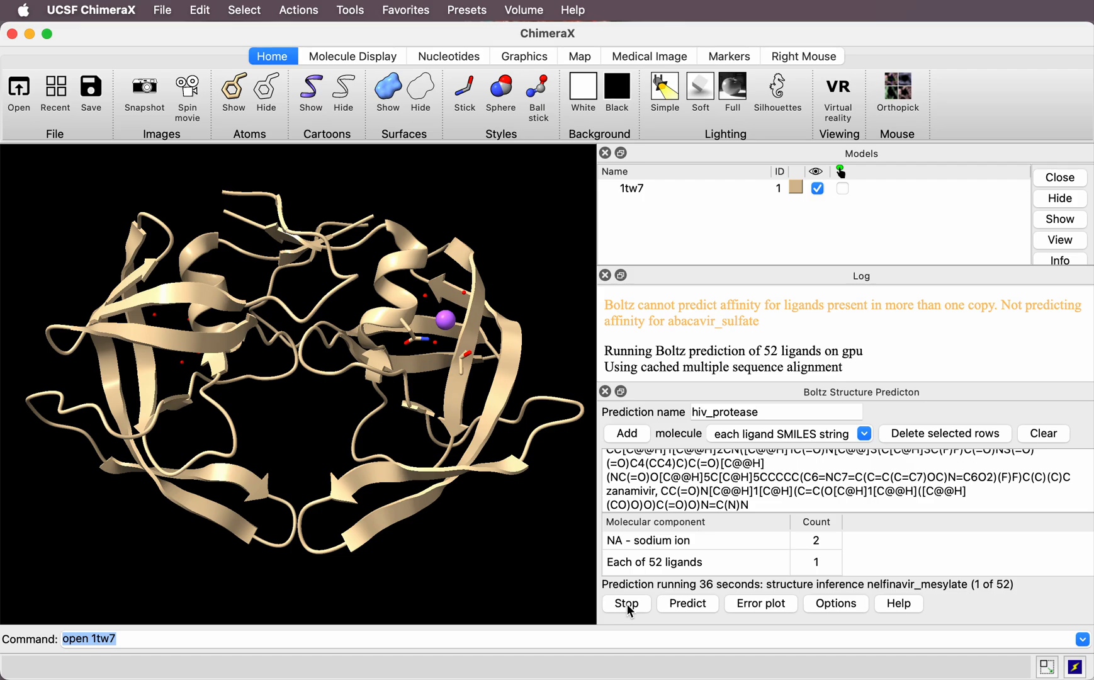
- Open the 1tw7.bzlig results from the file browser thumbnails
{"action": "left_click", "coordinate": [55, 85]}
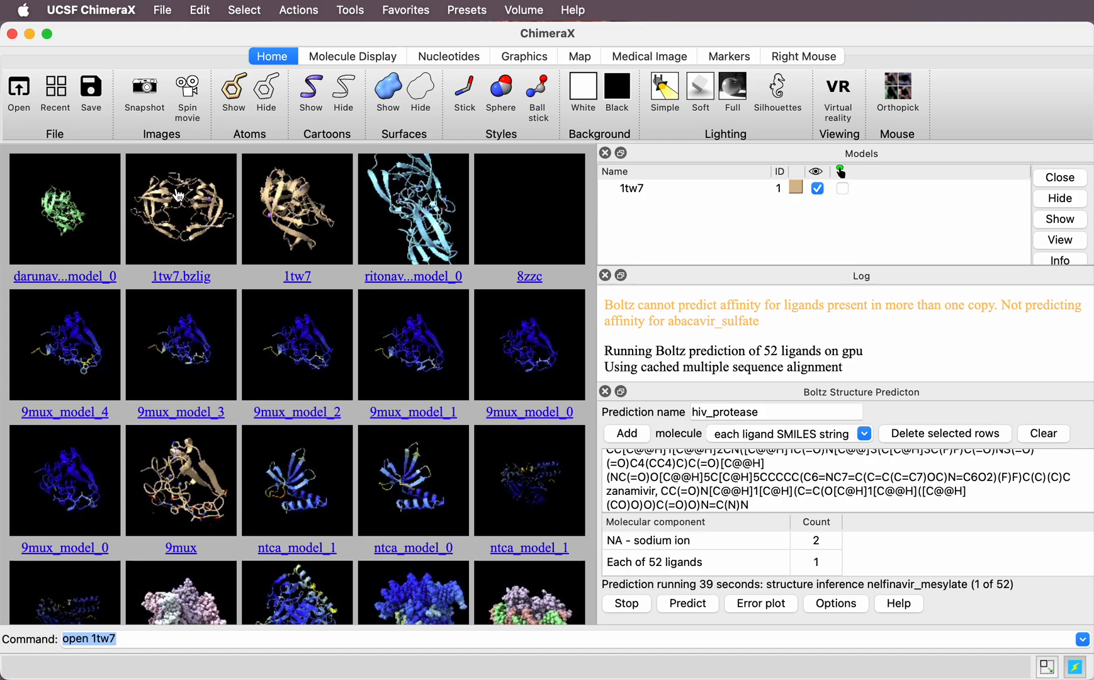
{"action": "mouse_move", "coordinate": [209, 233]}
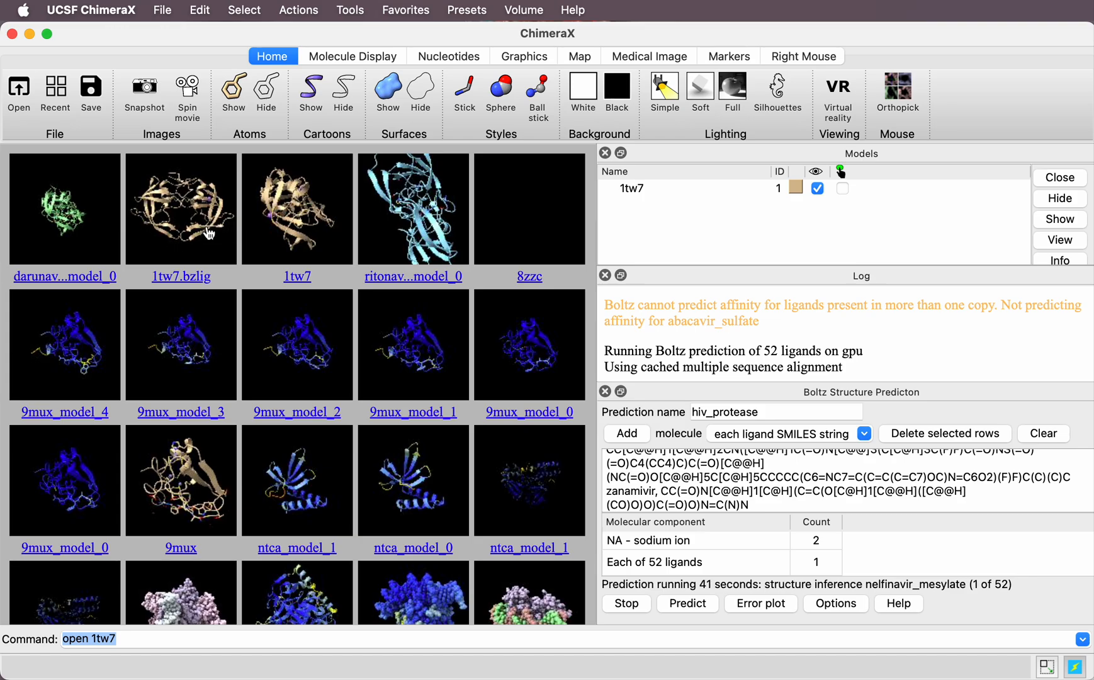
{"action": "mouse_move", "coordinate": [194, 212]}
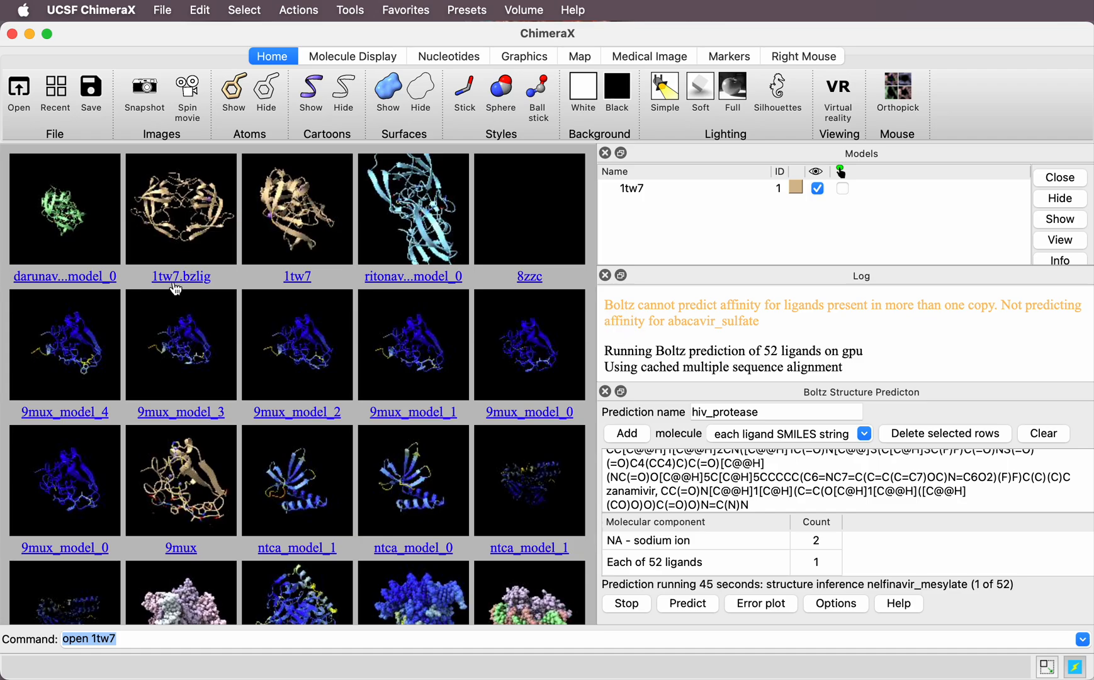
{"action": "mouse_move", "coordinate": [195, 285]}
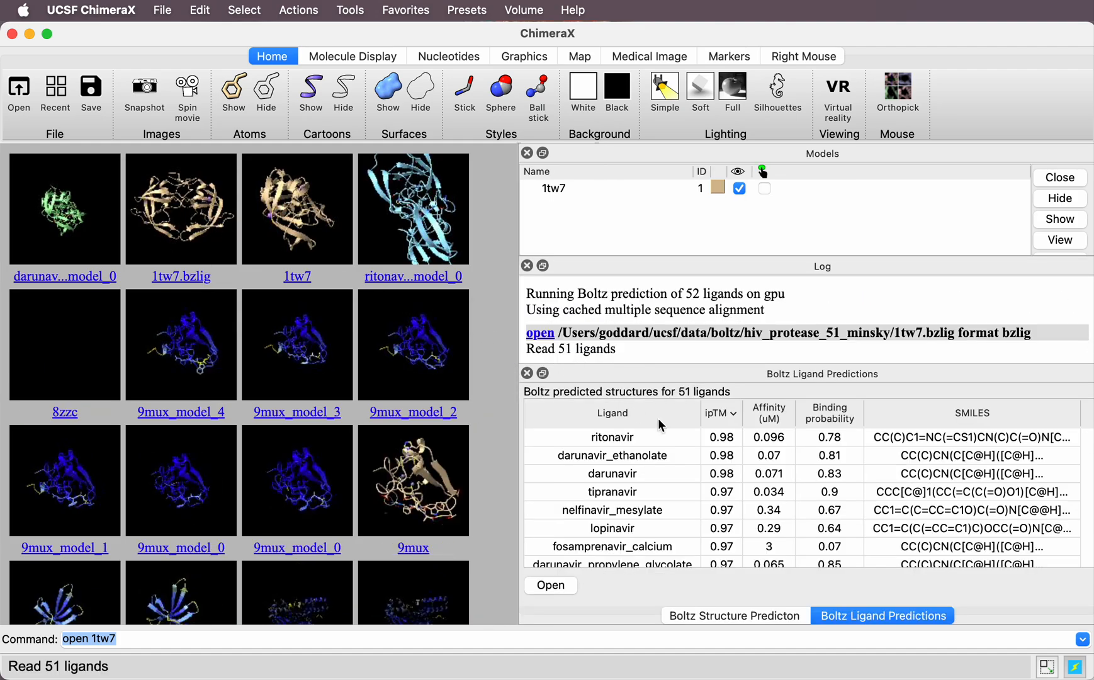
{"action": "mouse_move", "coordinate": [706, 461]}
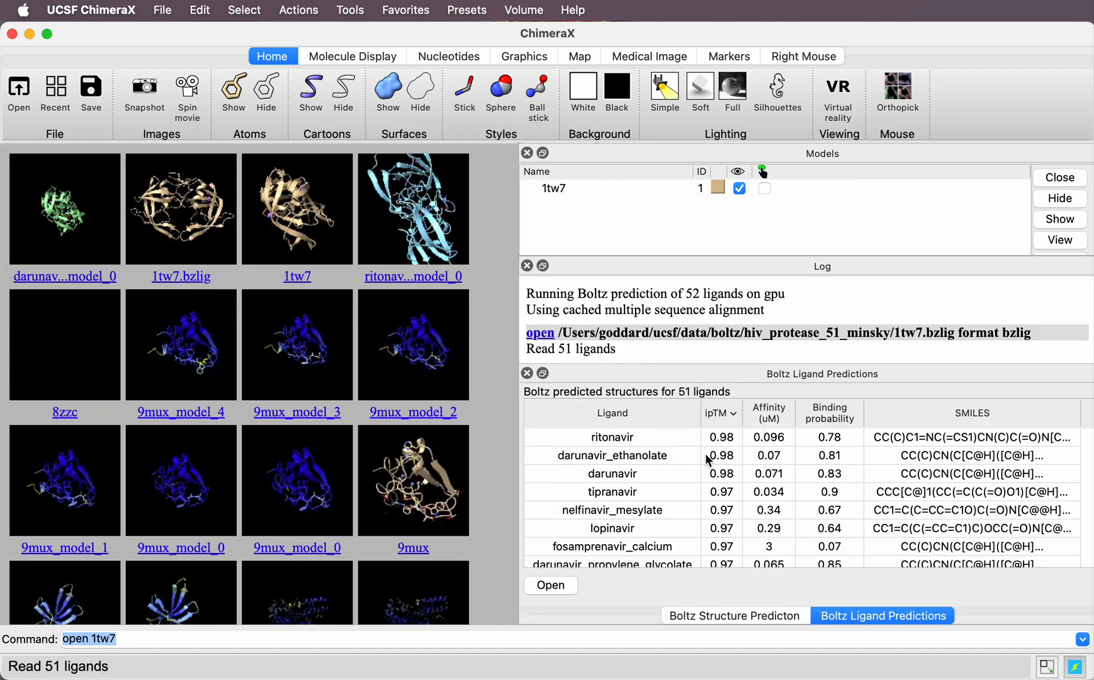
{"action": "mouse_move", "coordinate": [656, 273]}
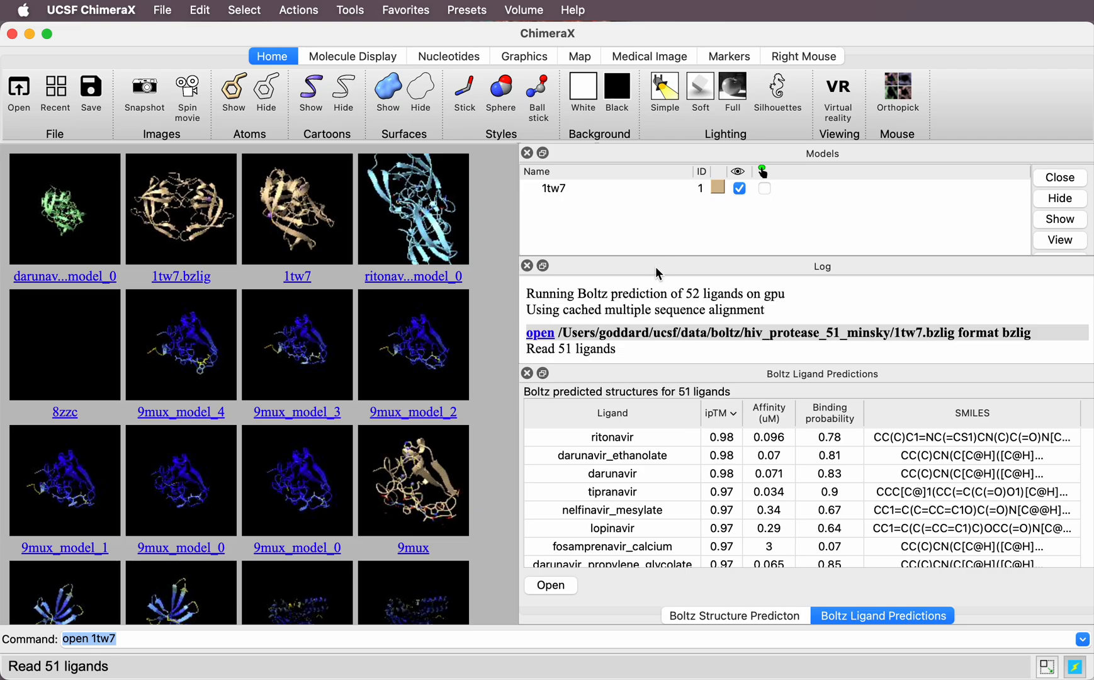
- Tab the Log, Models and Boltz panels together and show the Ligand Predictions table
{"action": "left_click", "coordinate": [657, 615]}
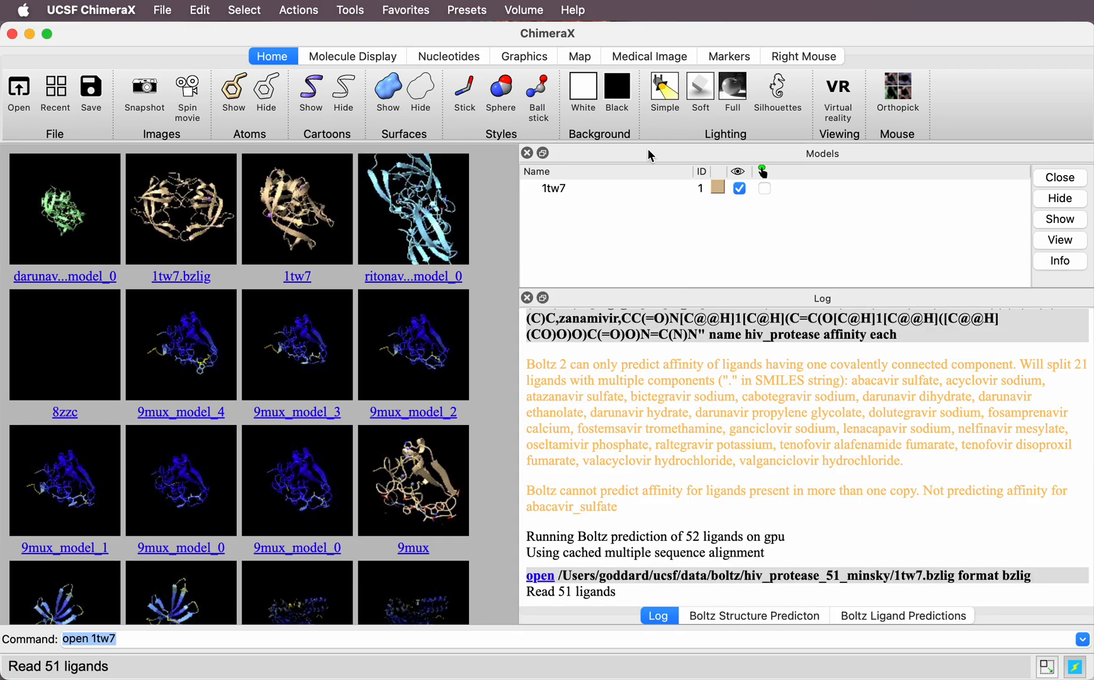
{"action": "left_click", "coordinate": [637, 616]}
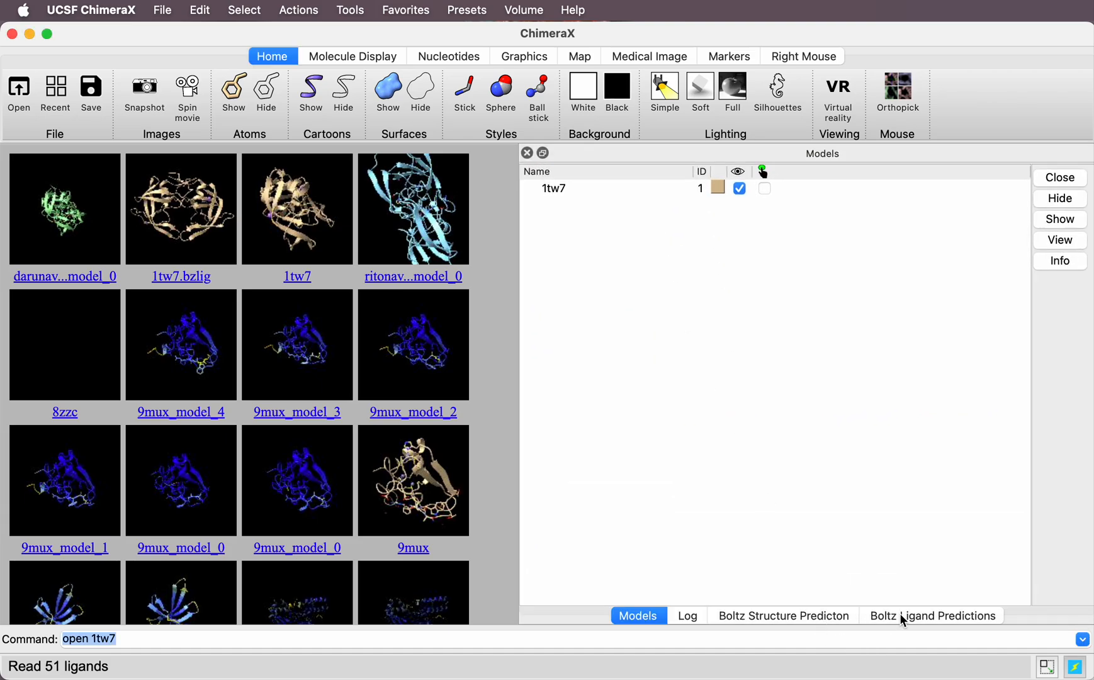
{"action": "left_click", "coordinate": [931, 616]}
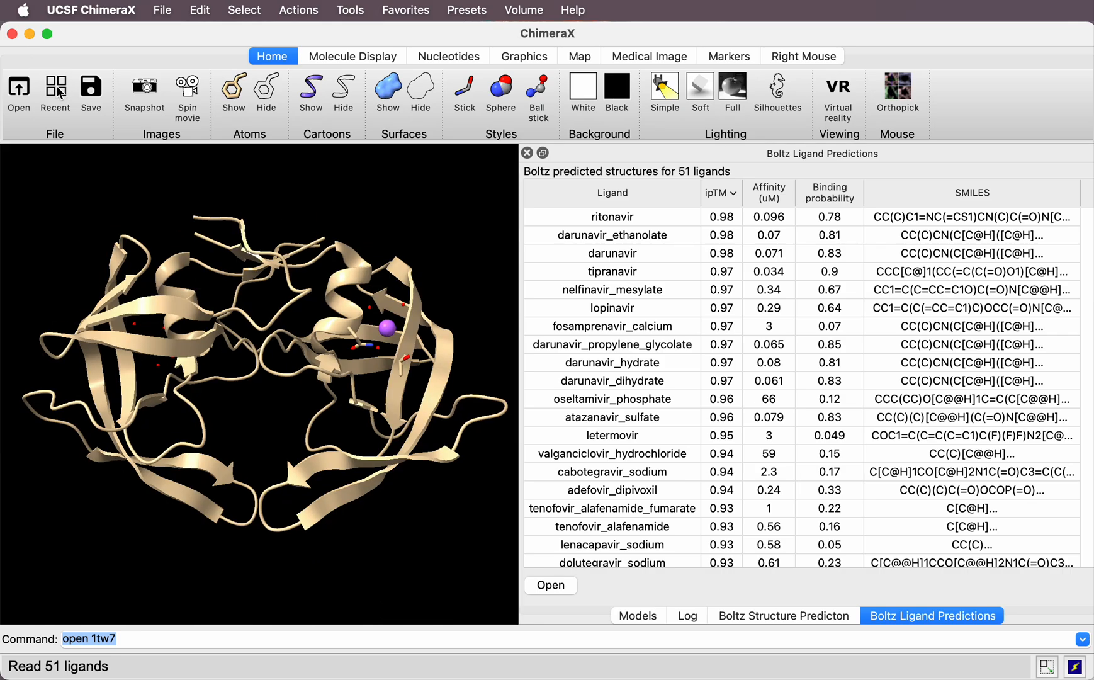
{"action": "mouse_move", "coordinate": [769, 242]}
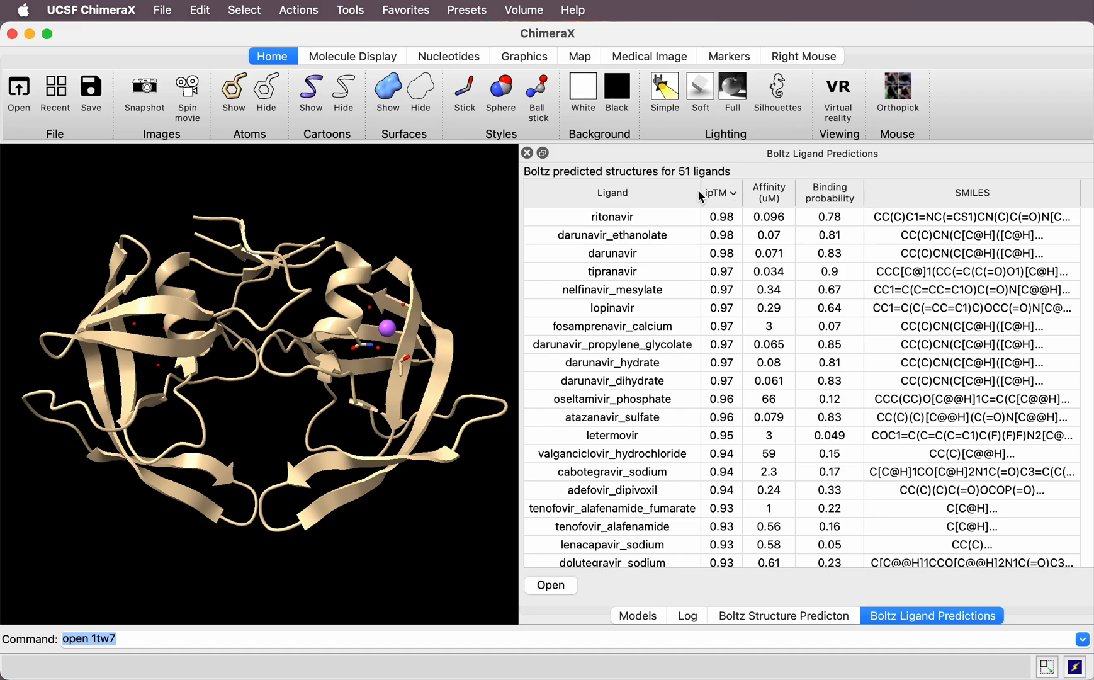
{"action": "mouse_move", "coordinate": [843, 207]}
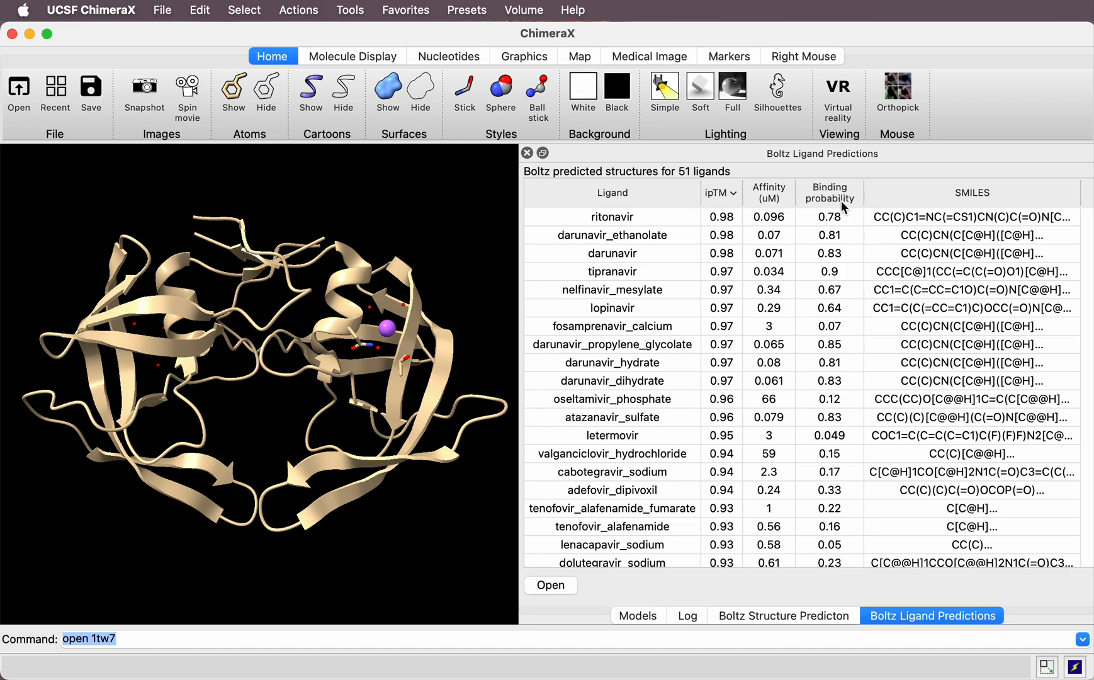
{"action": "mouse_move", "coordinate": [769, 200]}
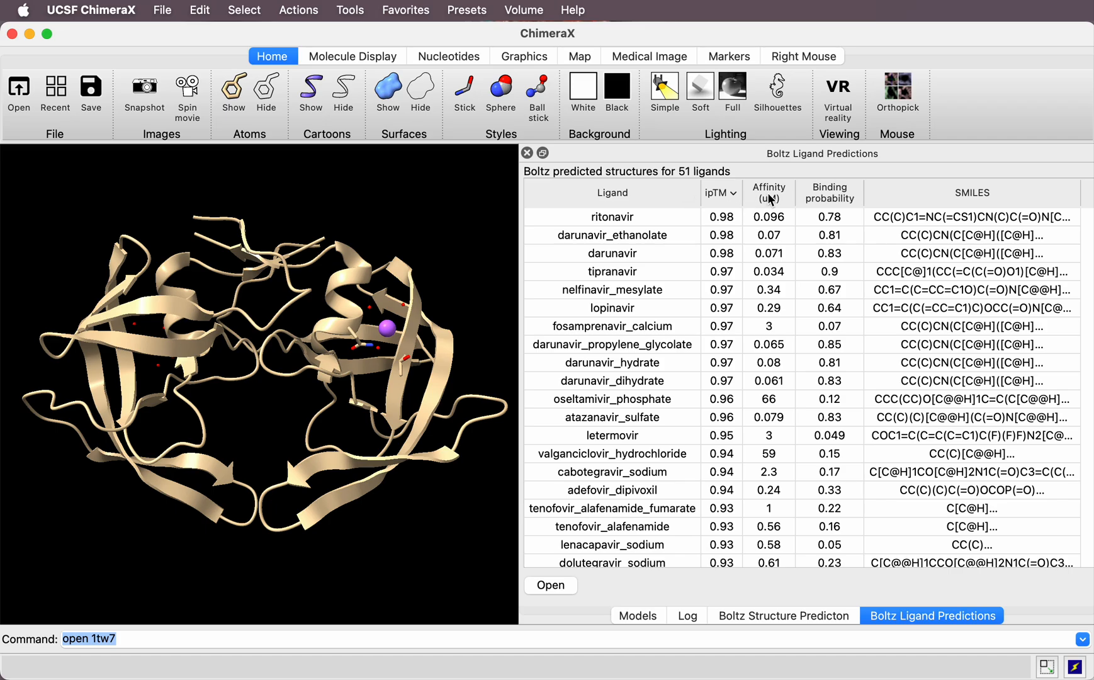
- Sort by Affinity, open tipranavir's predicted complex and begin the matchmaker command
{"action": "left_click", "coordinate": [767, 192]}
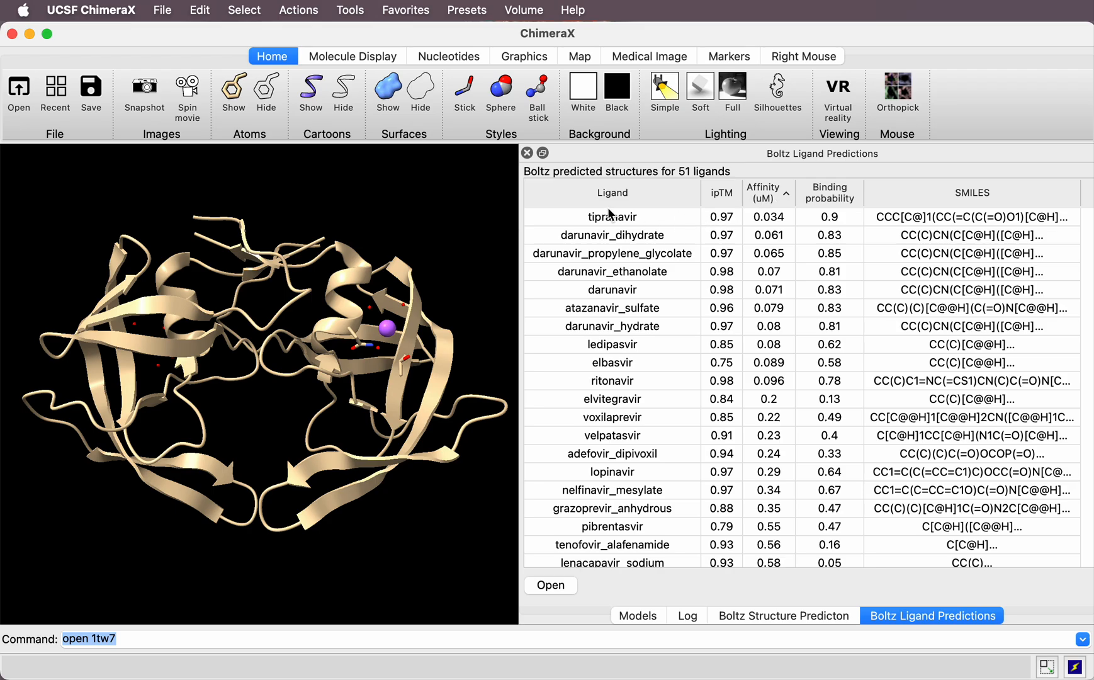
{"action": "left_click", "coordinate": [612, 217]}
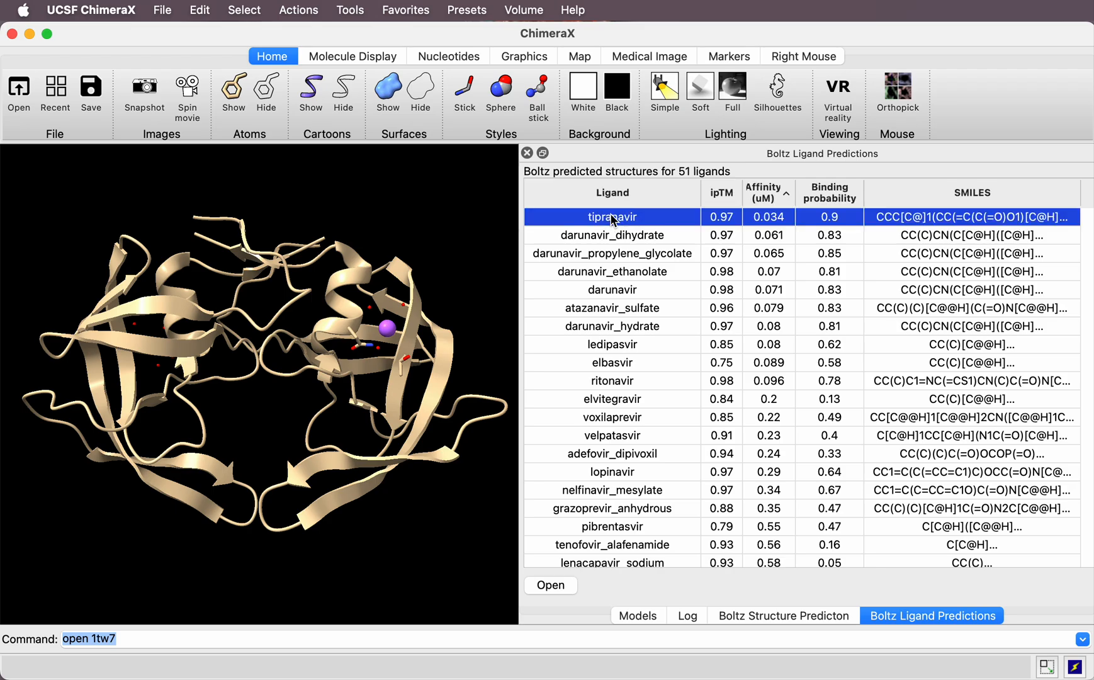
{"action": "left_click", "coordinate": [550, 585]}
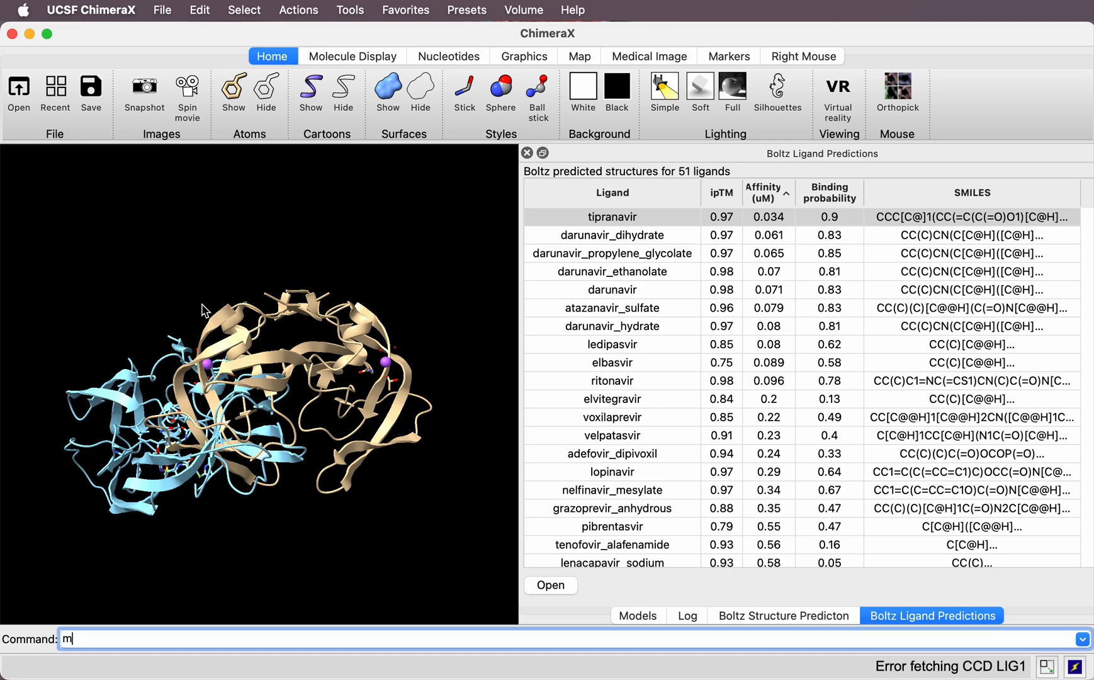
{"action": "type", "text": "m #2 to #1"}
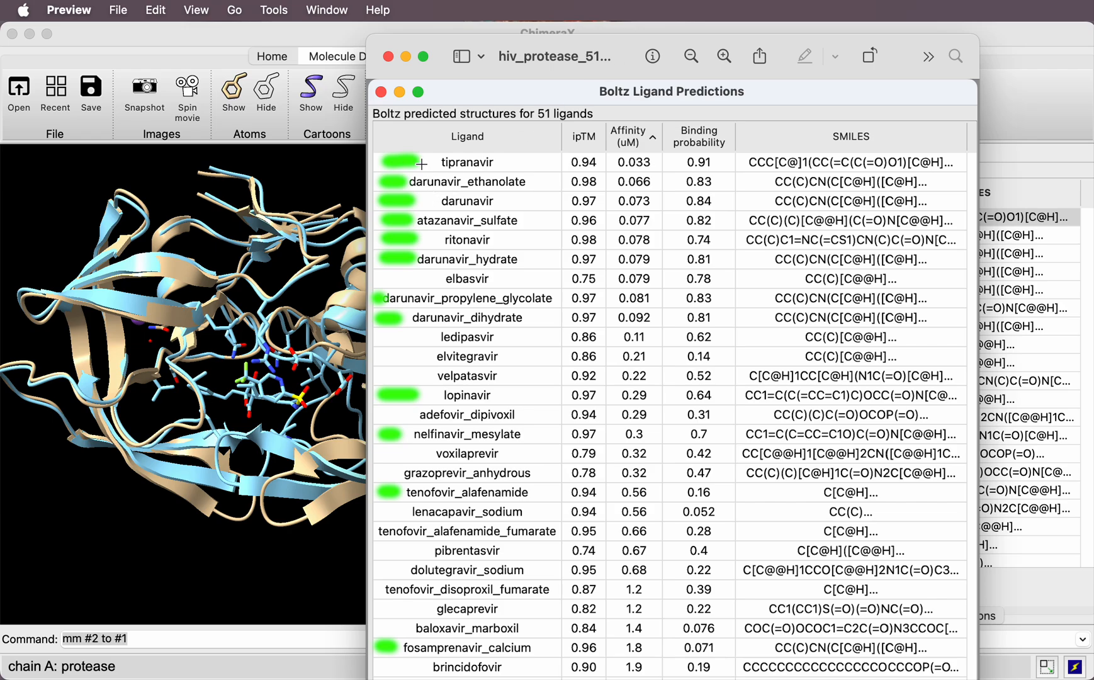
{"action": "mouse_move", "coordinate": [422, 591]}
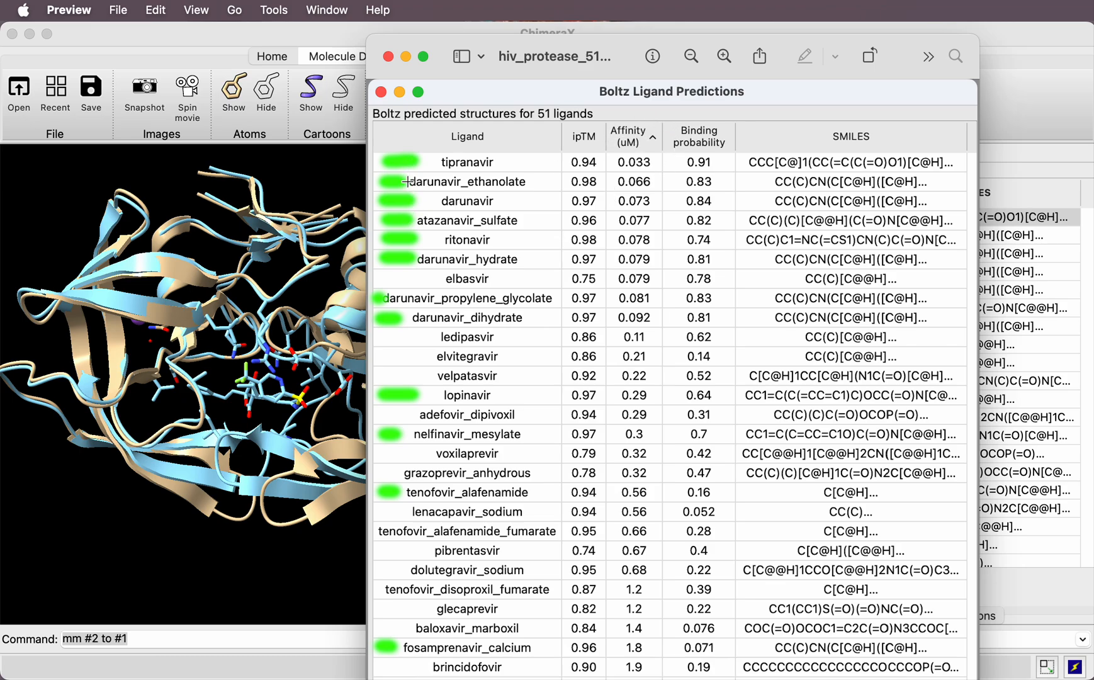
{"action": "mouse_move", "coordinate": [405, 286]}
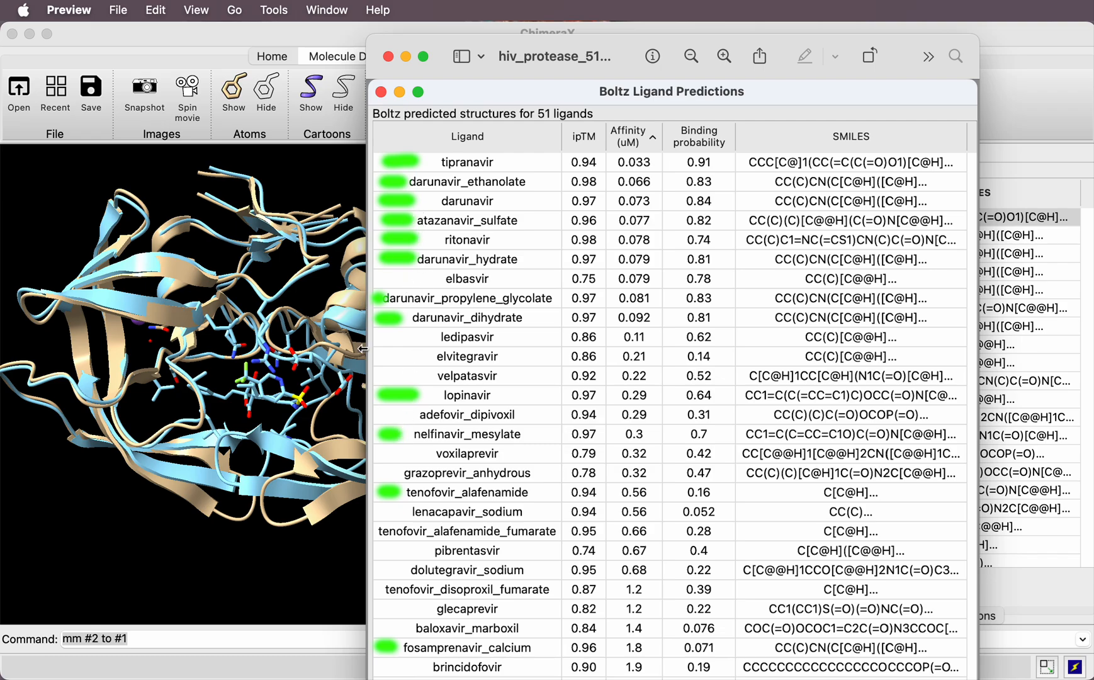
{"action": "mouse_move", "coordinate": [614, 54]}
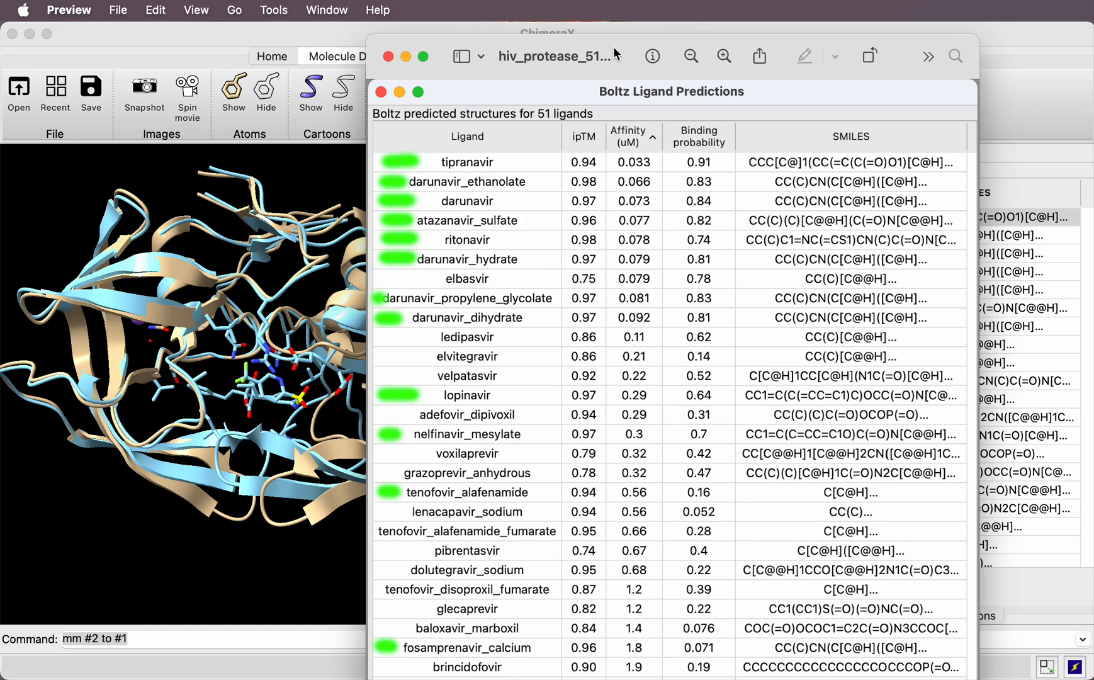